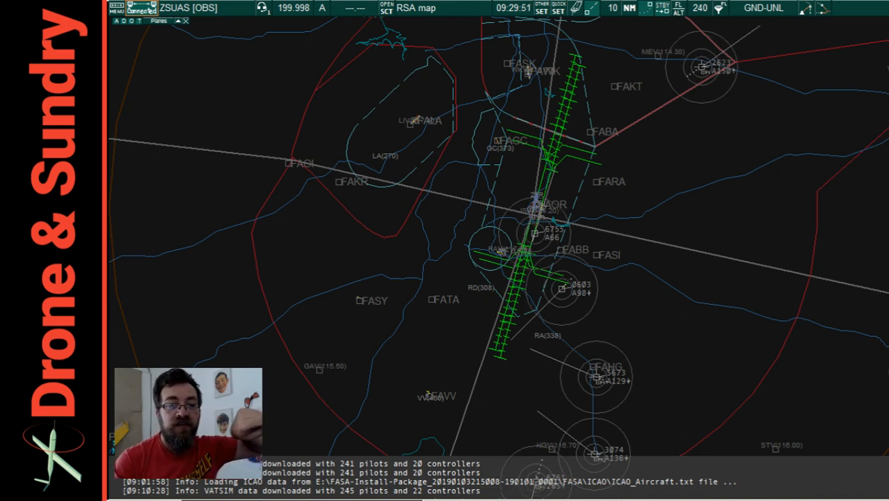
pyautogui.moveTo(718, 188)
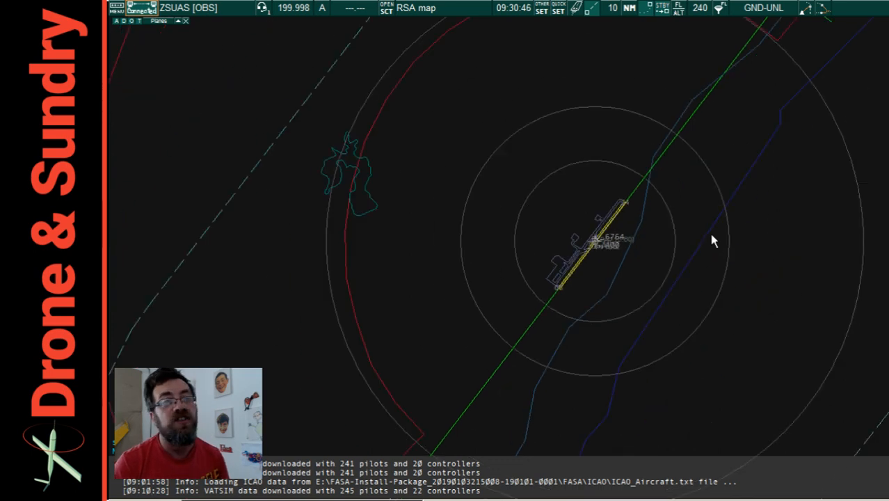
pyautogui.moveTo(628, 475)
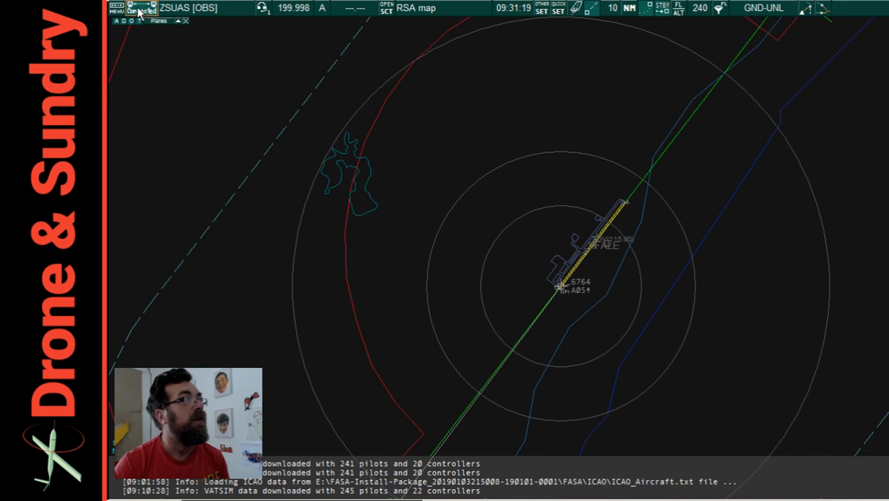
# Open the connection settings from the top toolbar to check the VATSIM observer session
pyautogui.click(141, 10)
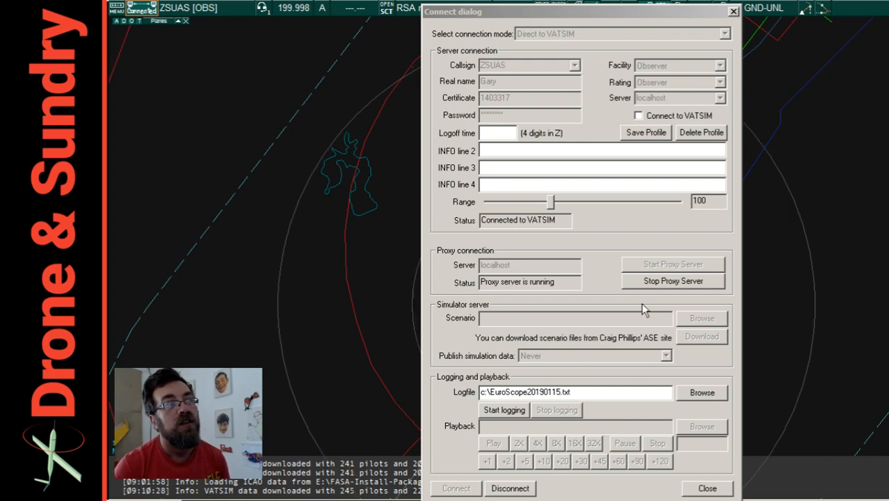
pyautogui.moveTo(739, 111)
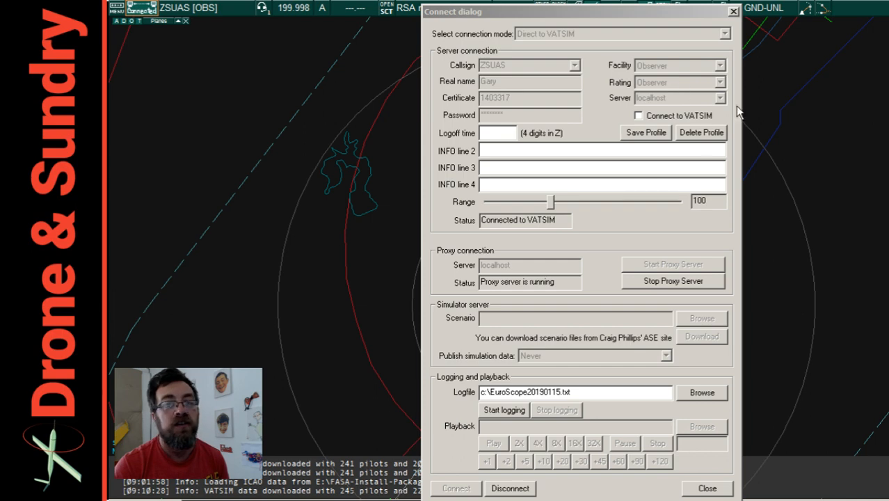
pyautogui.moveTo(686, 104)
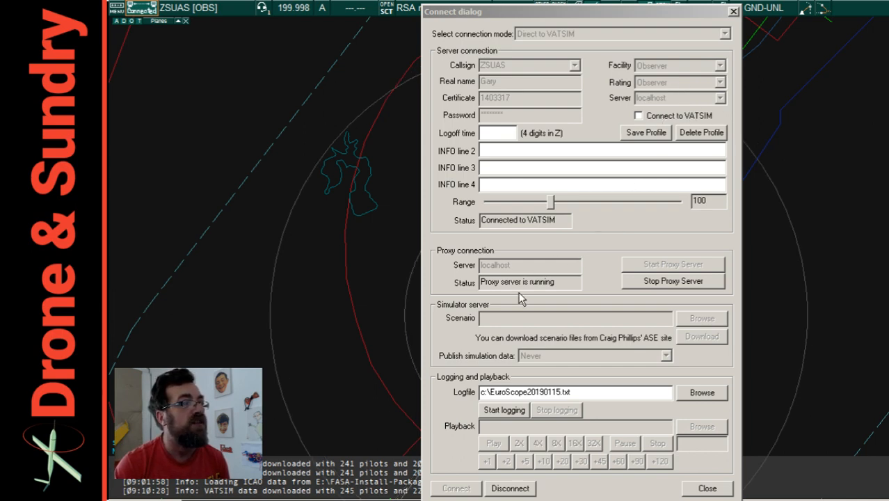
pyautogui.moveTo(611, 312)
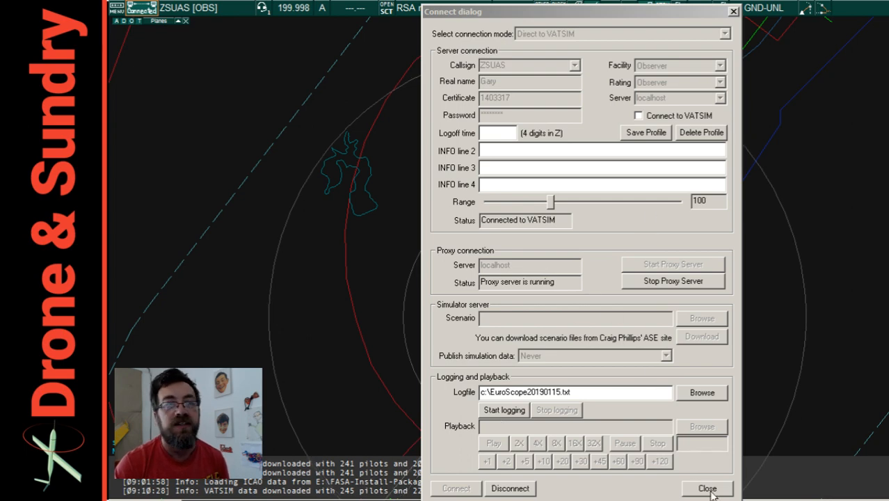
# Close the connection settings after confirming the proxy server runs on localhost
pyautogui.click(713, 488)
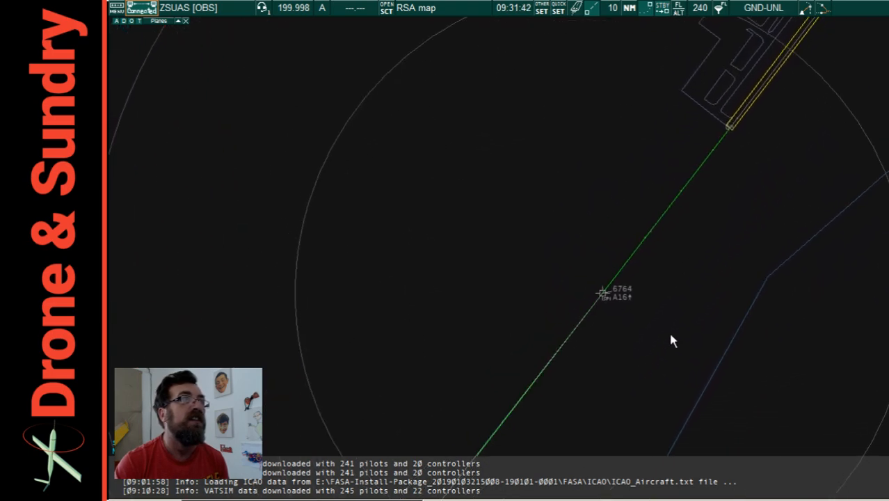
pyautogui.moveTo(688, 302)
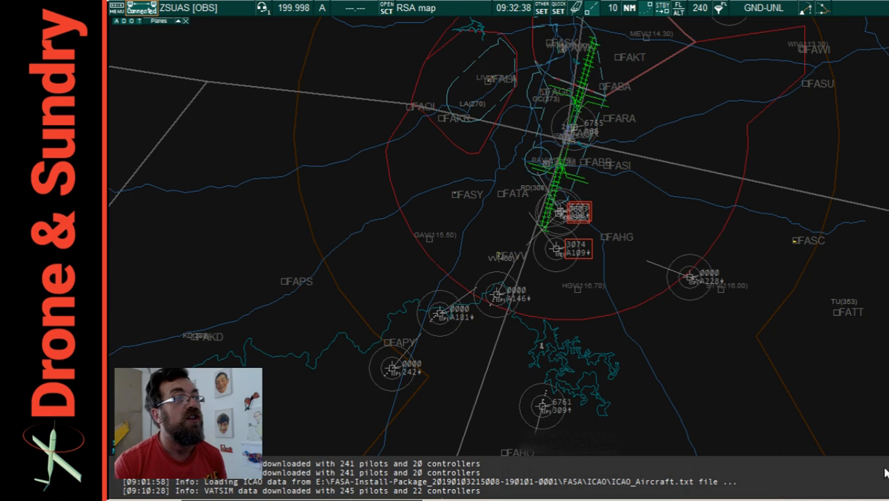
pyautogui.moveTo(818, 379)
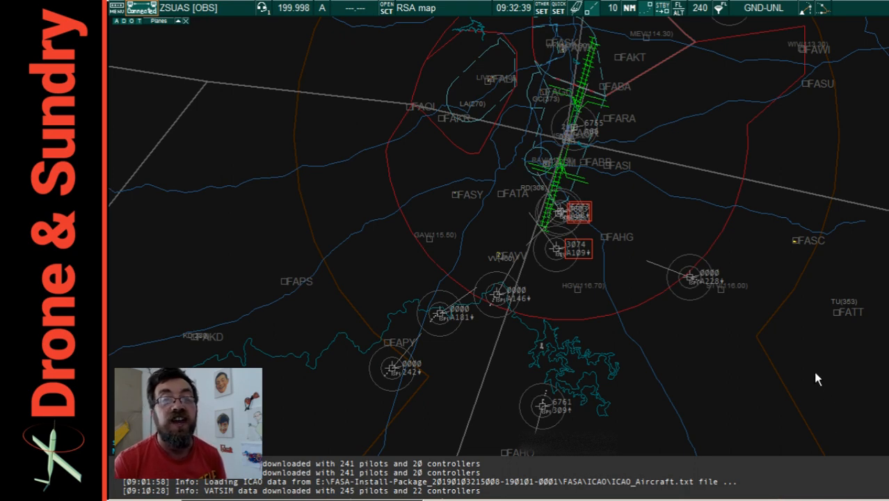